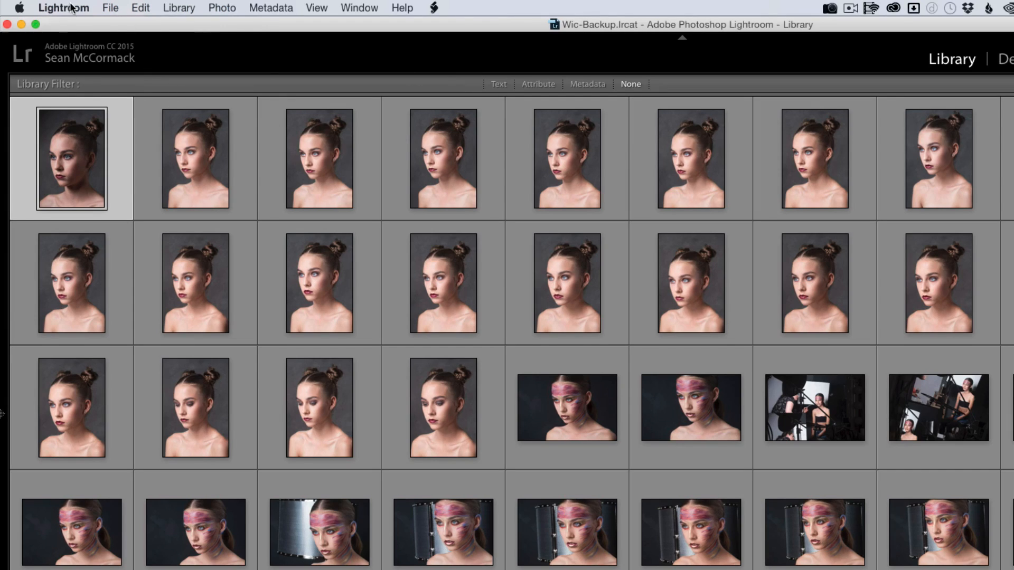
- In Catalog Settings, set catalog backup to 'When Lightroom next exits'
left_click(62, 8)
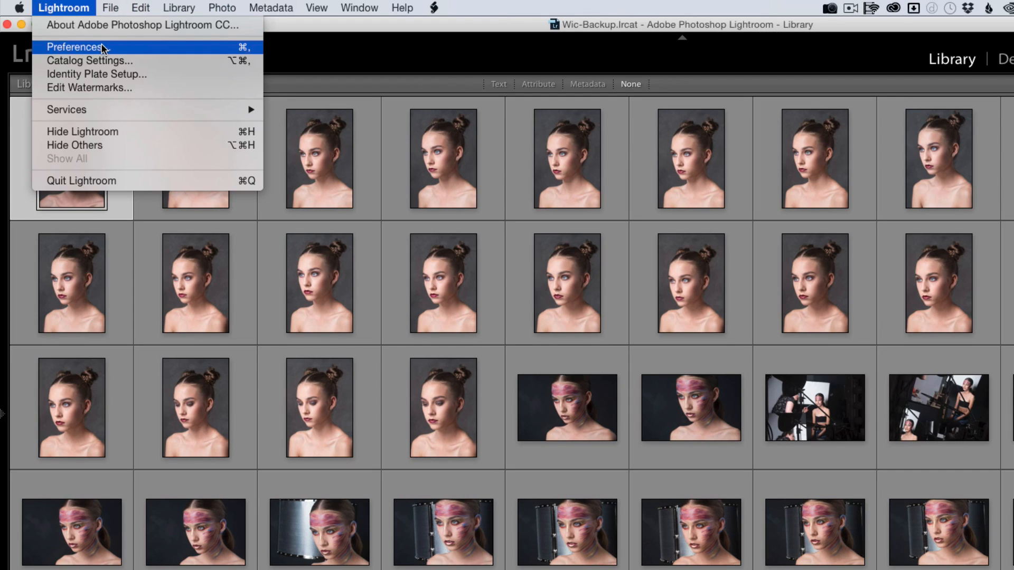
left_click(89, 60)
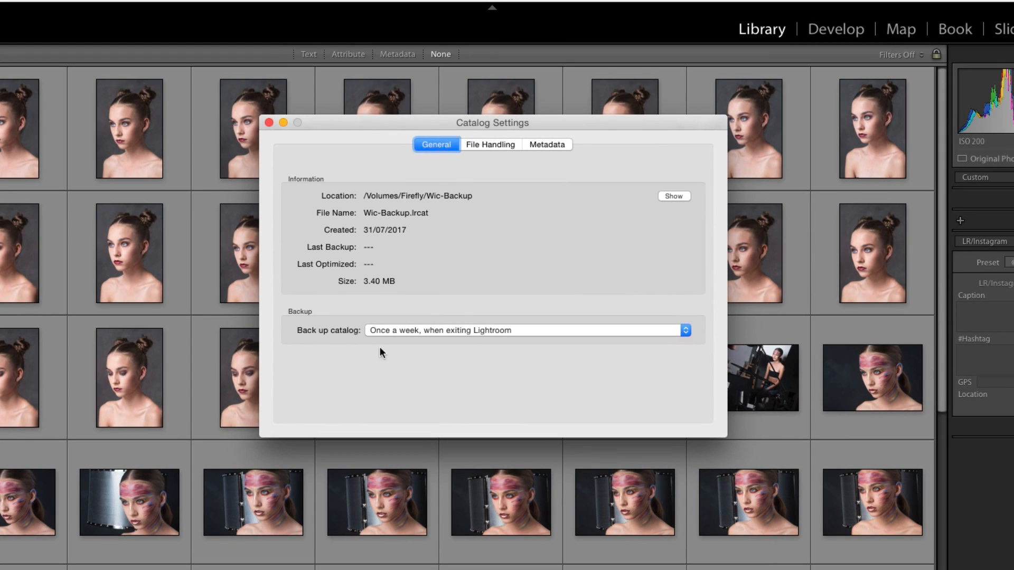
mouse_move(518, 333)
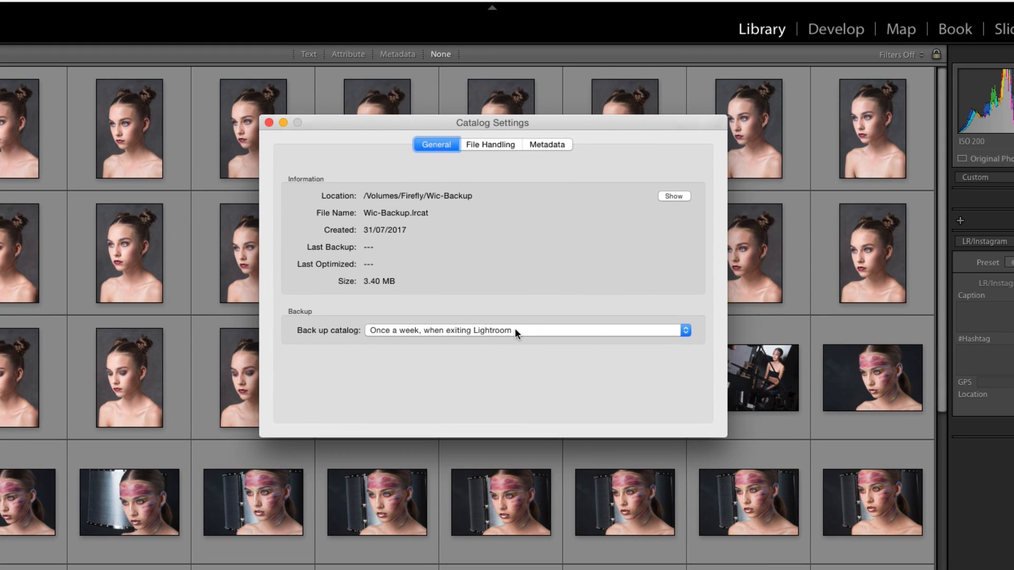
left_click(523, 330)
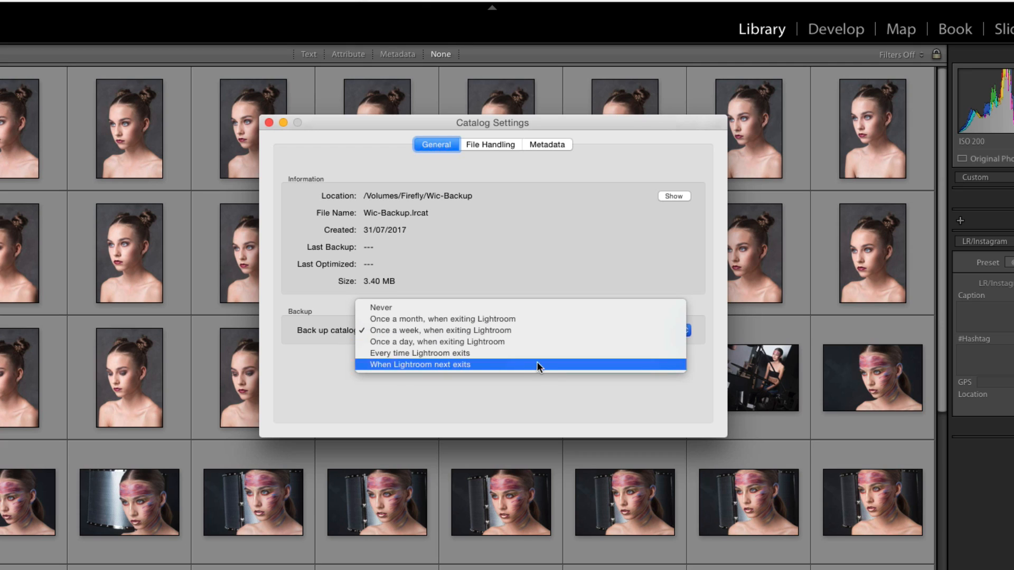
left_click(419, 364)
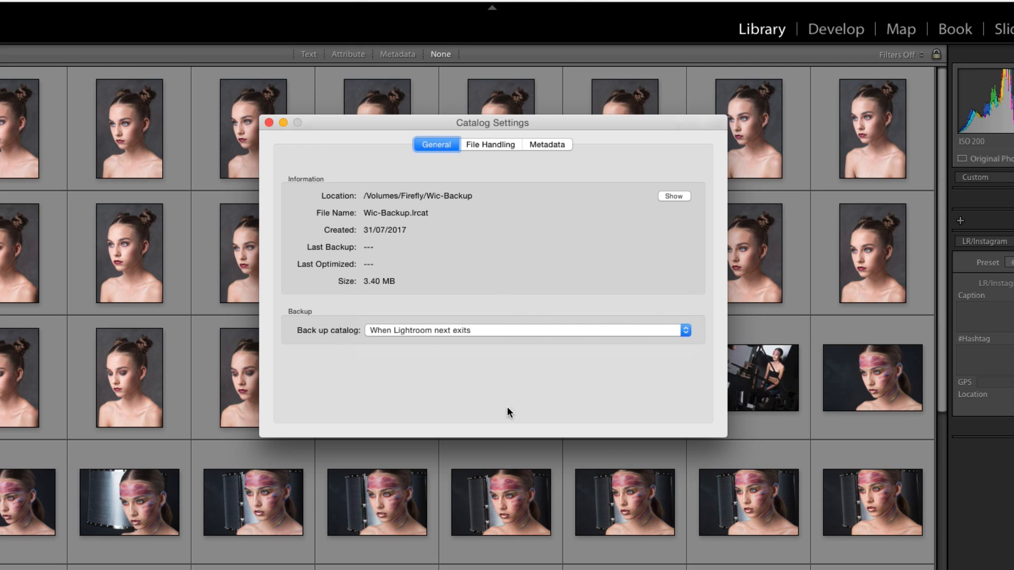
mouse_move(345, 159)
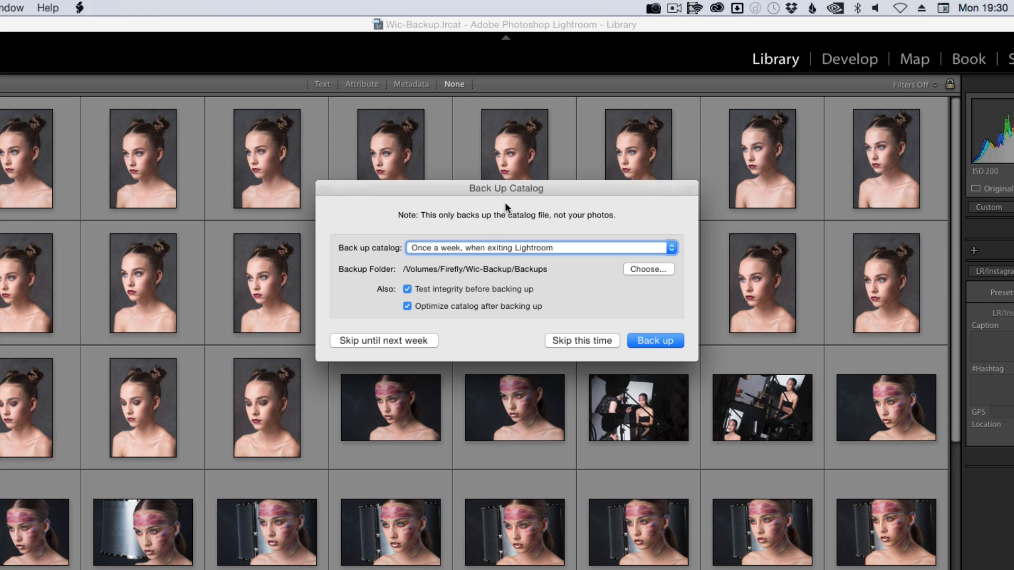
mouse_move(374, 254)
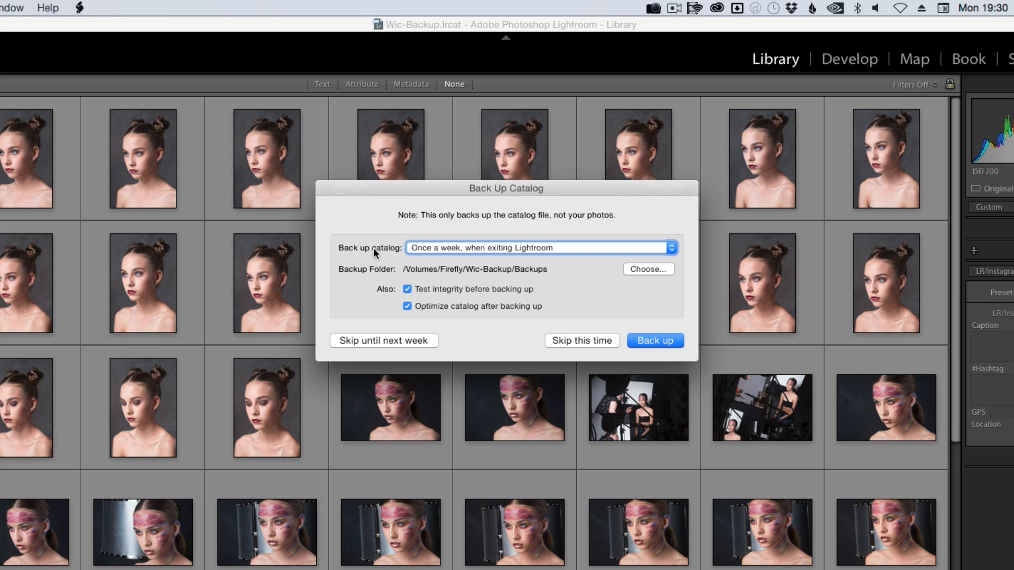
mouse_move(419, 253)
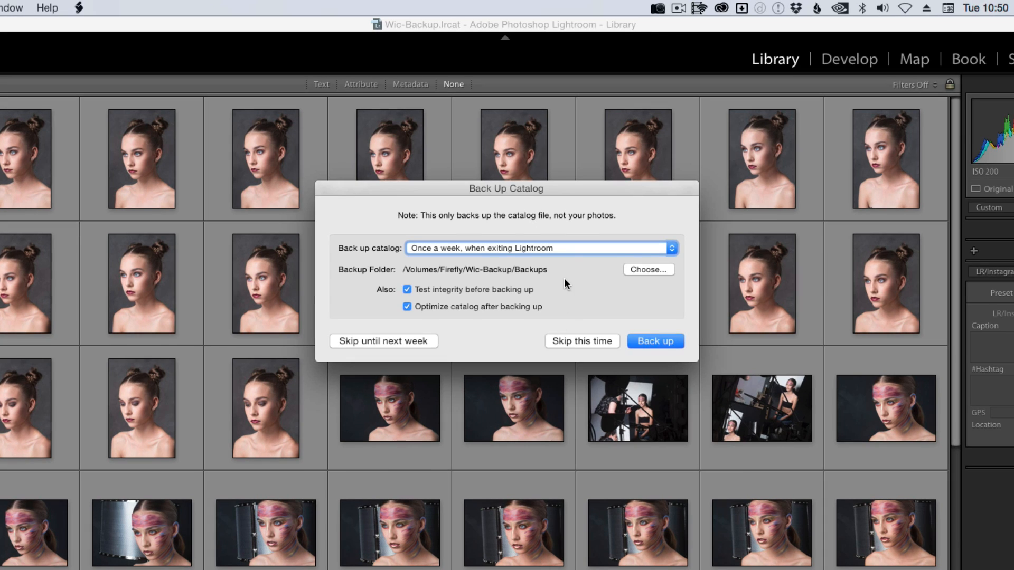
- Keep 'Once a week, when exiting Lightroom' with integrity test and optimise on, and start the backup
left_click(540, 248)
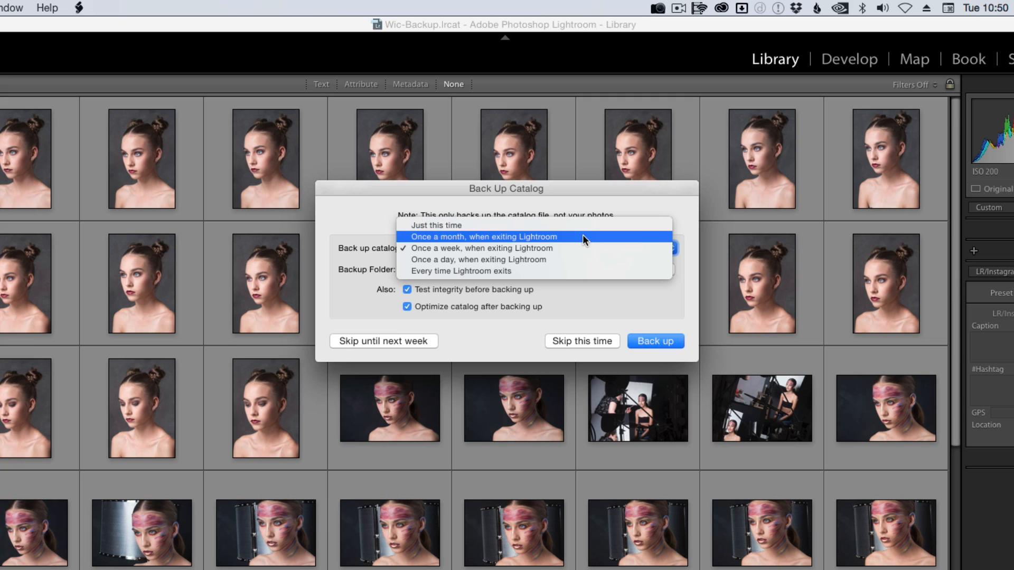
mouse_move(577, 260)
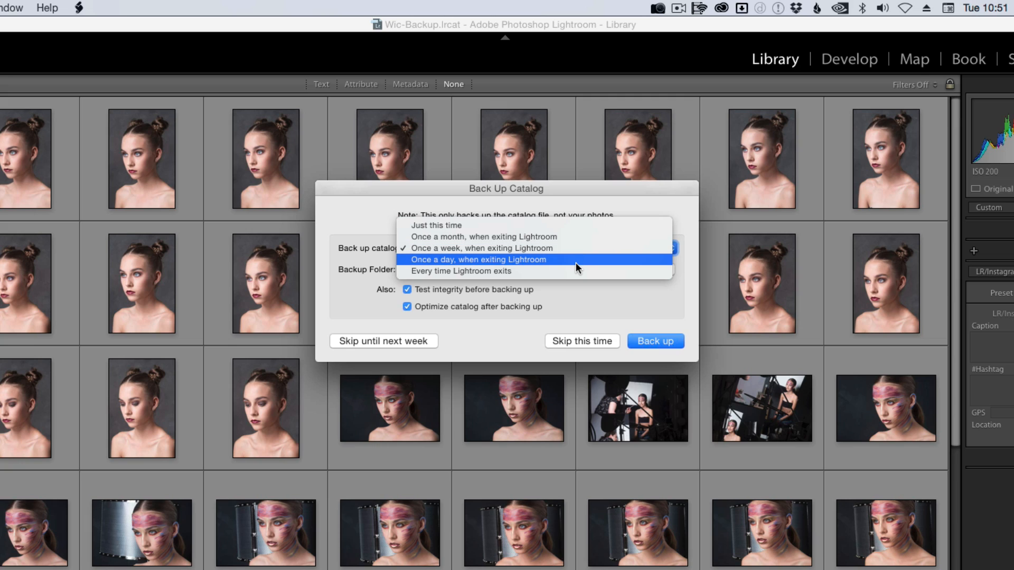
mouse_move(575, 272)
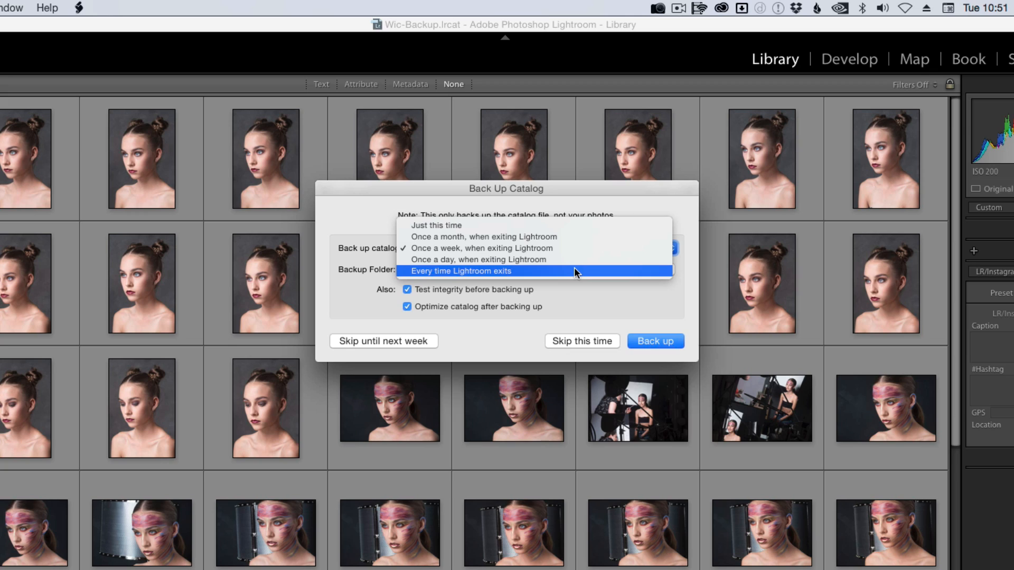
mouse_move(579, 271)
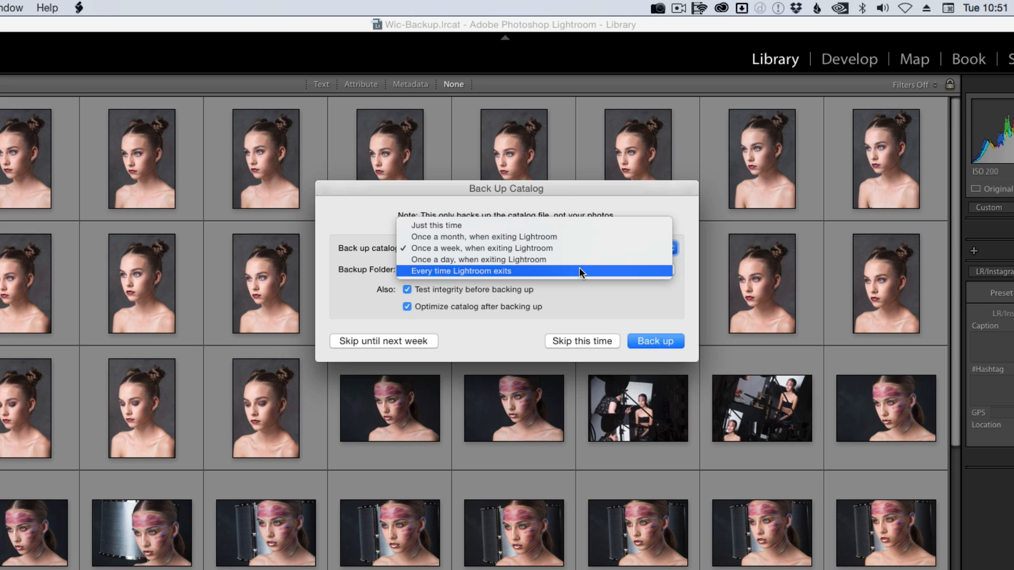
mouse_move(582, 248)
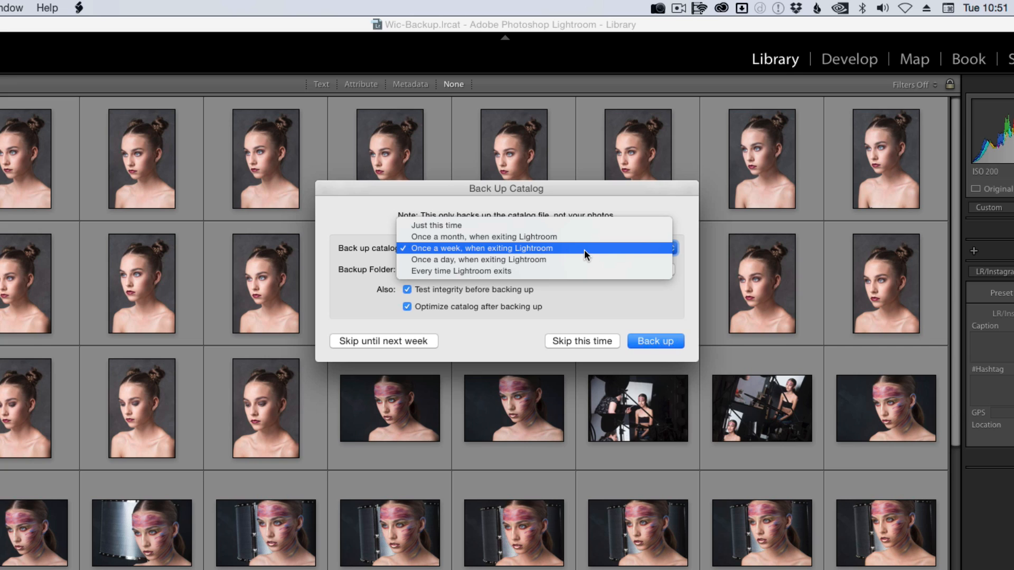
left_click(478, 247)
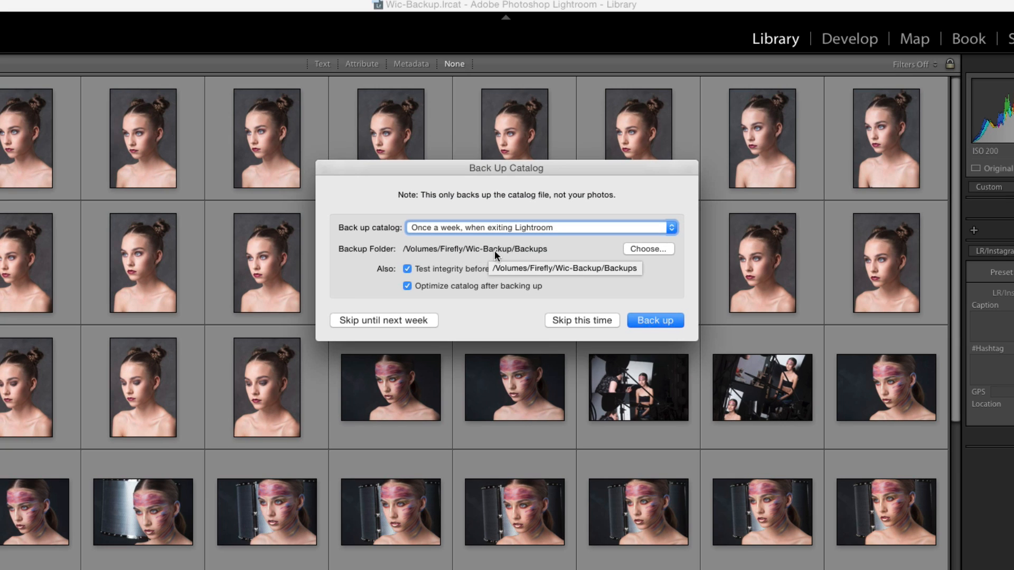
mouse_move(525, 251)
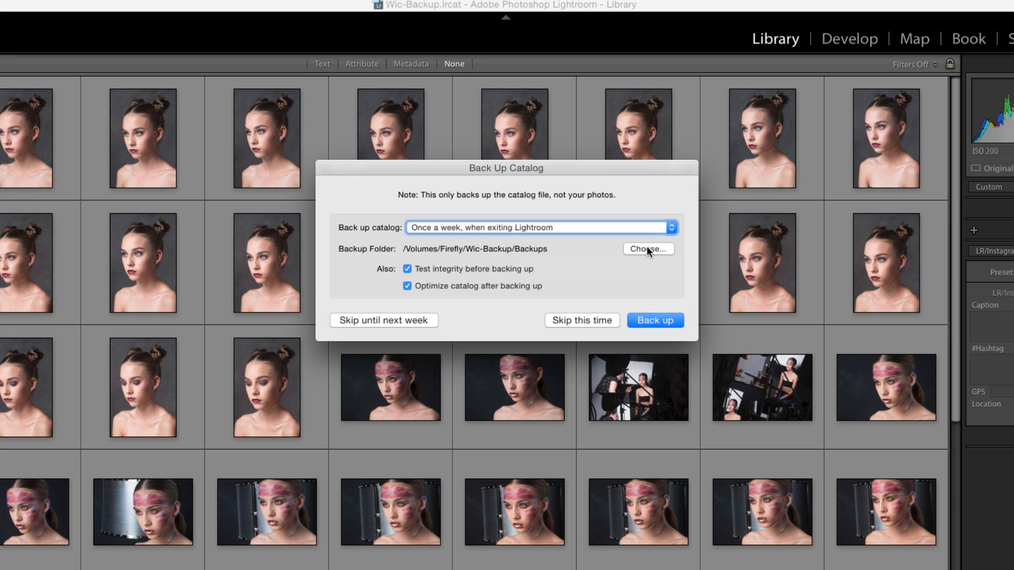
mouse_move(652, 253)
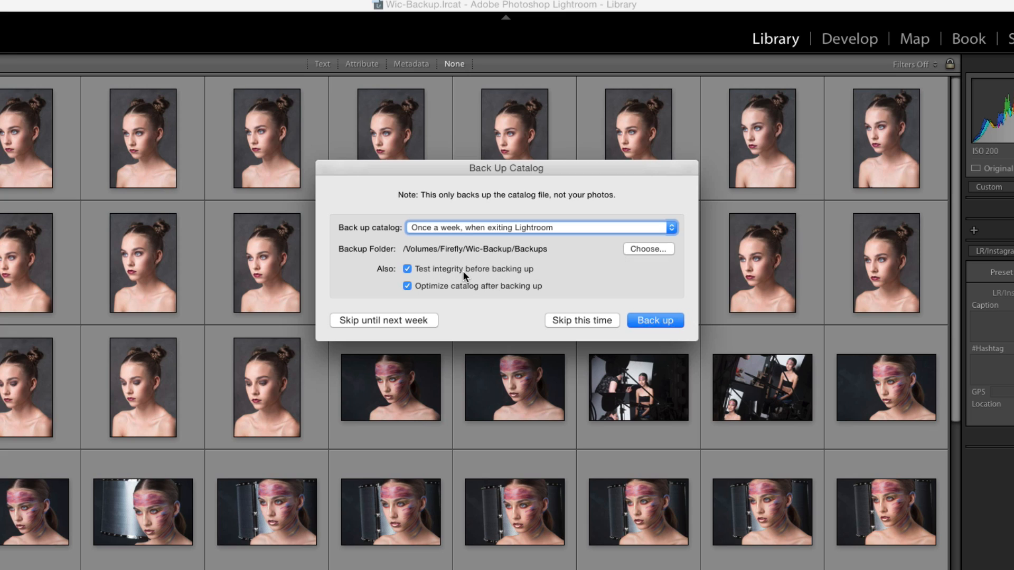
mouse_move(434, 296)
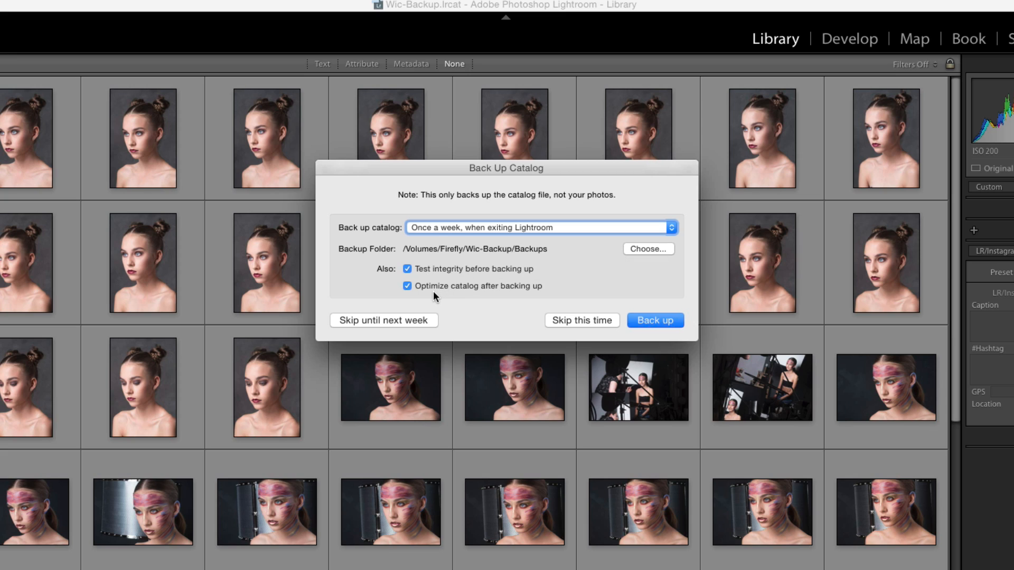
mouse_move(482, 300)
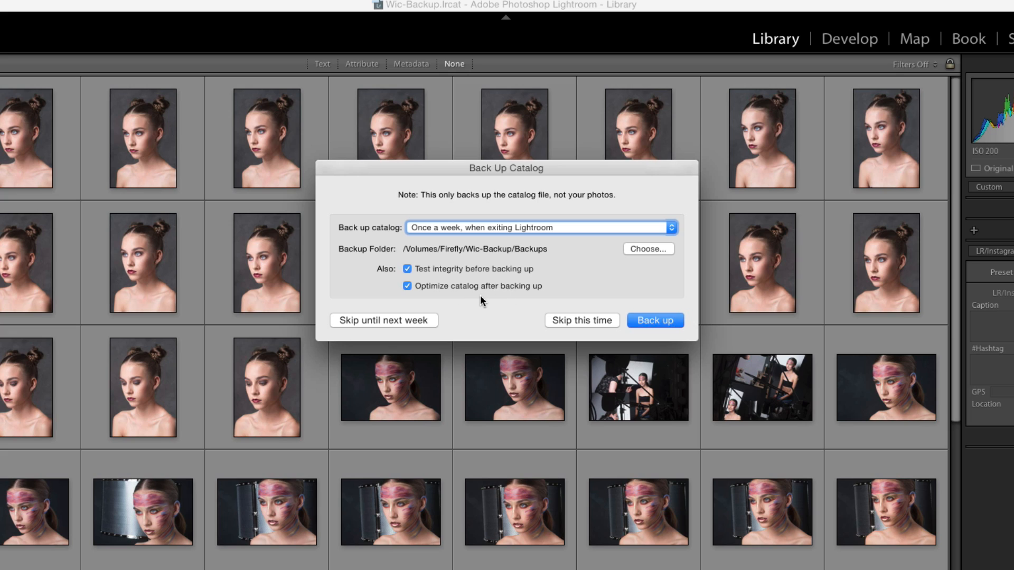
mouse_move(486, 298)
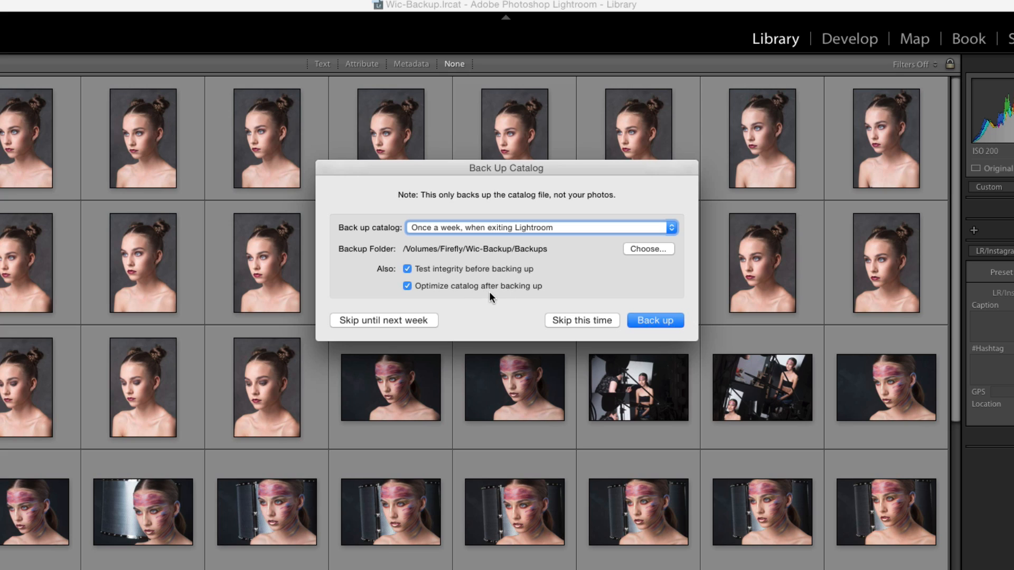
mouse_move(655, 321)
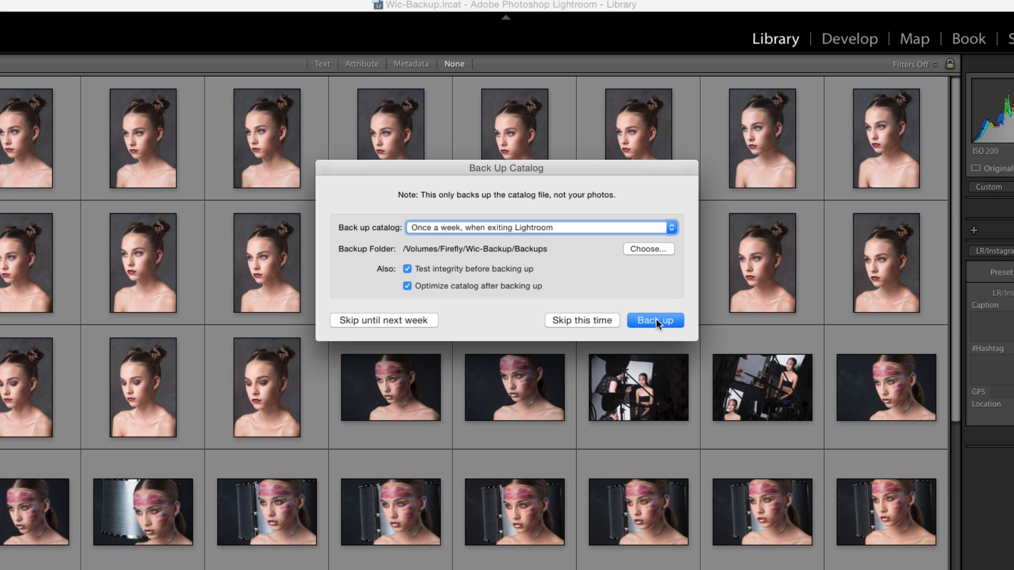
left_click(655, 320)
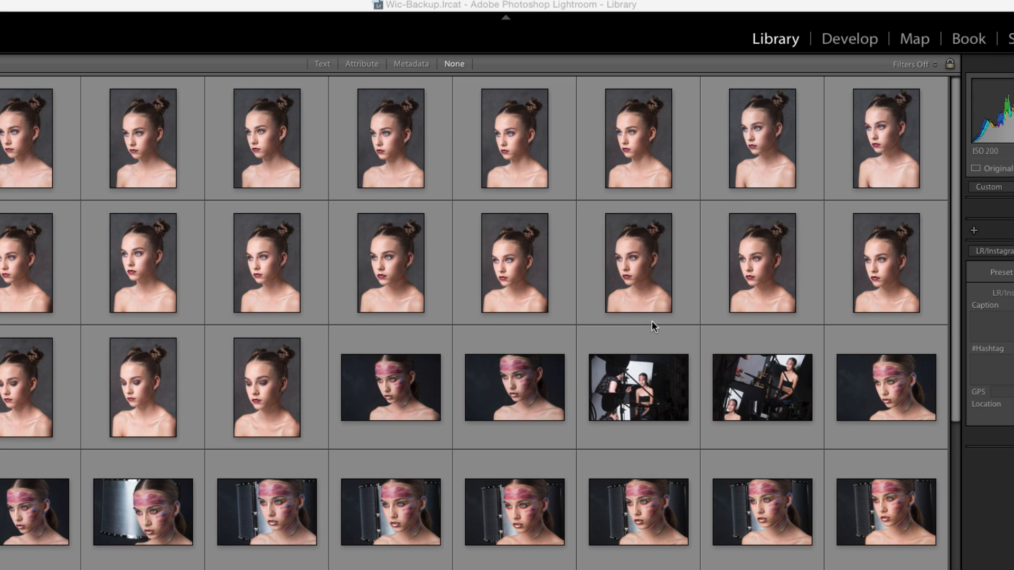
mouse_move(497, 292)
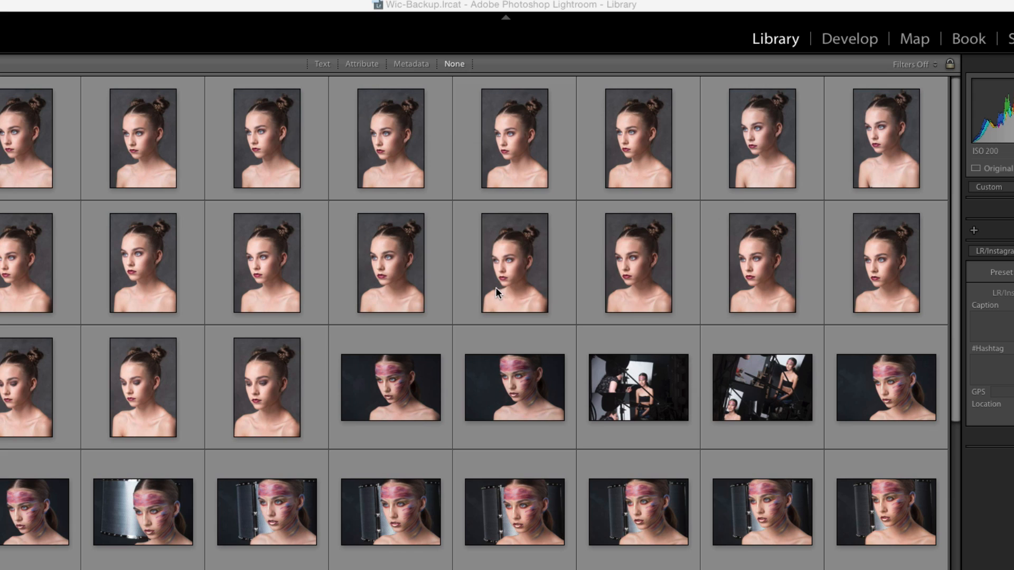
mouse_move(521, 293)
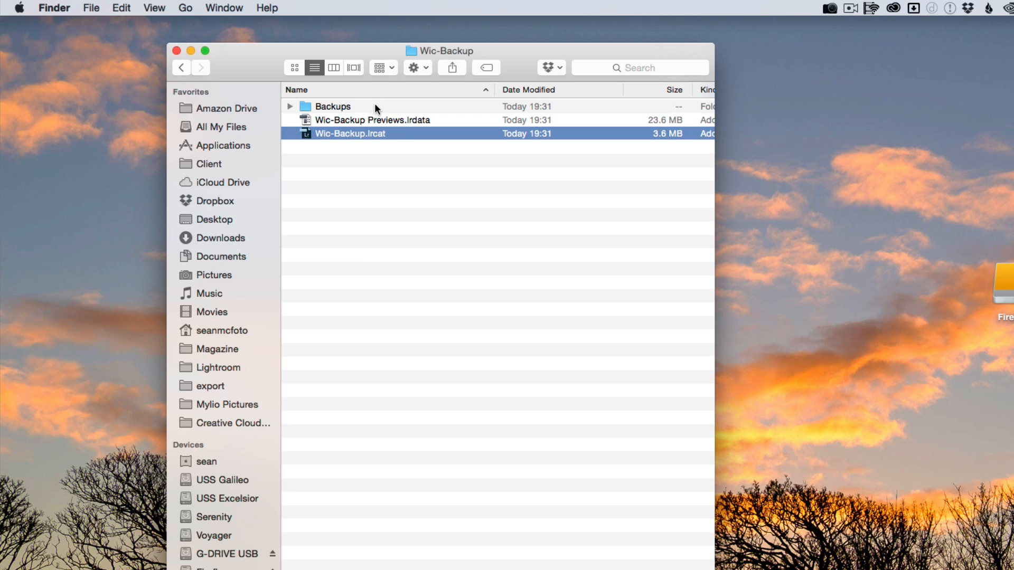
double_click(331, 106)
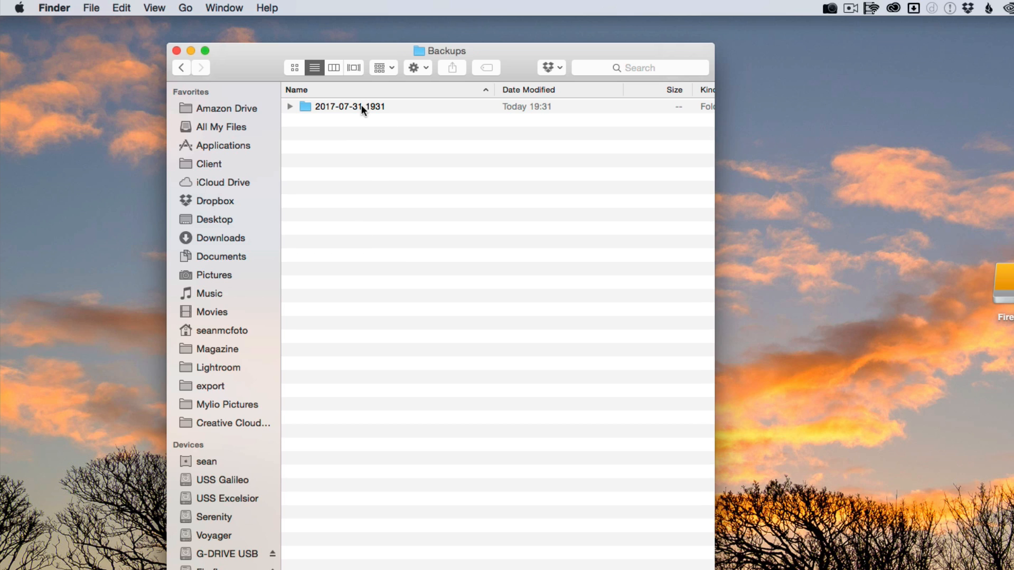
double_click(350, 106)
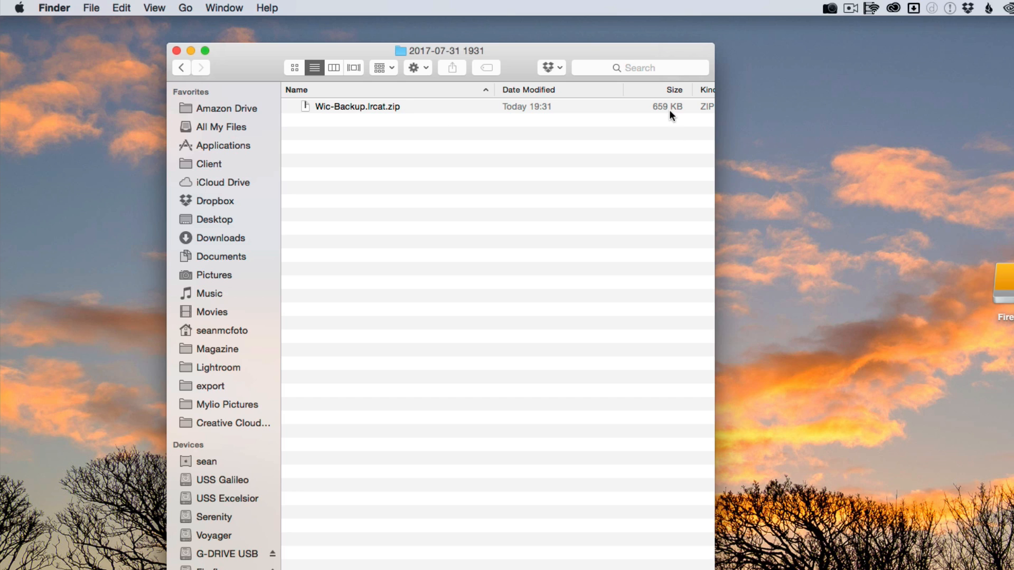
mouse_move(414, 134)
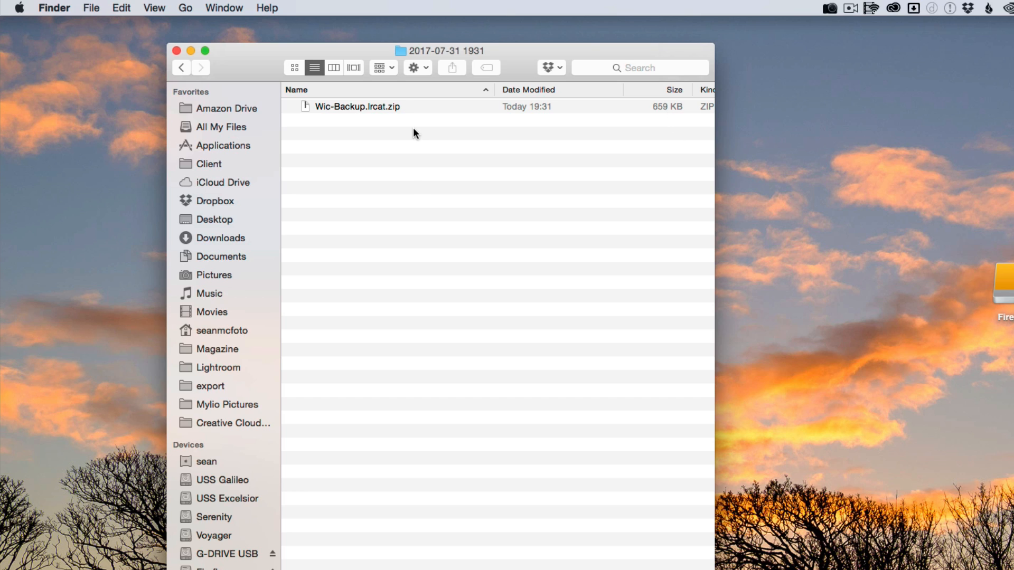
mouse_move(399, 128)
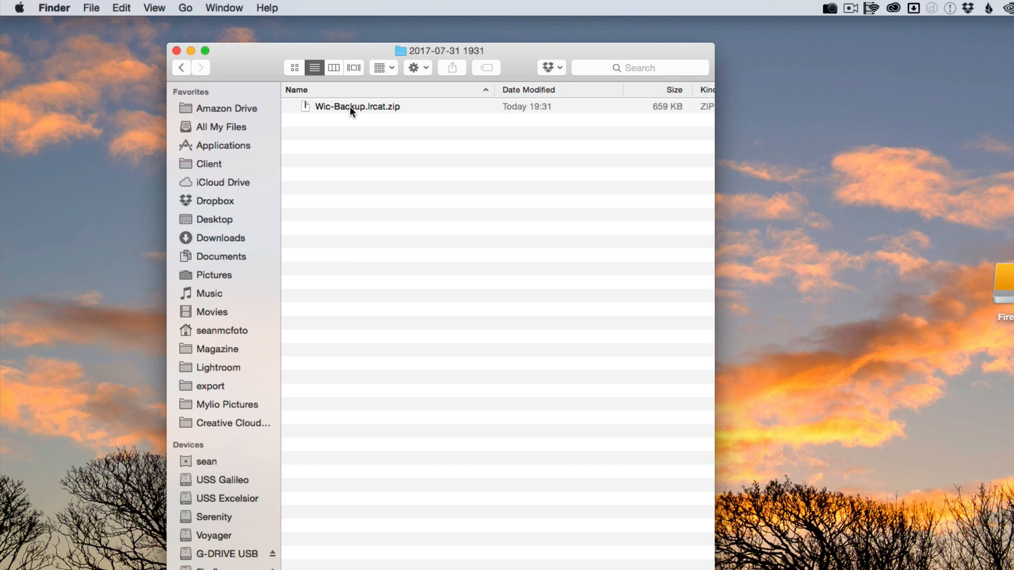
left_click(200, 67)
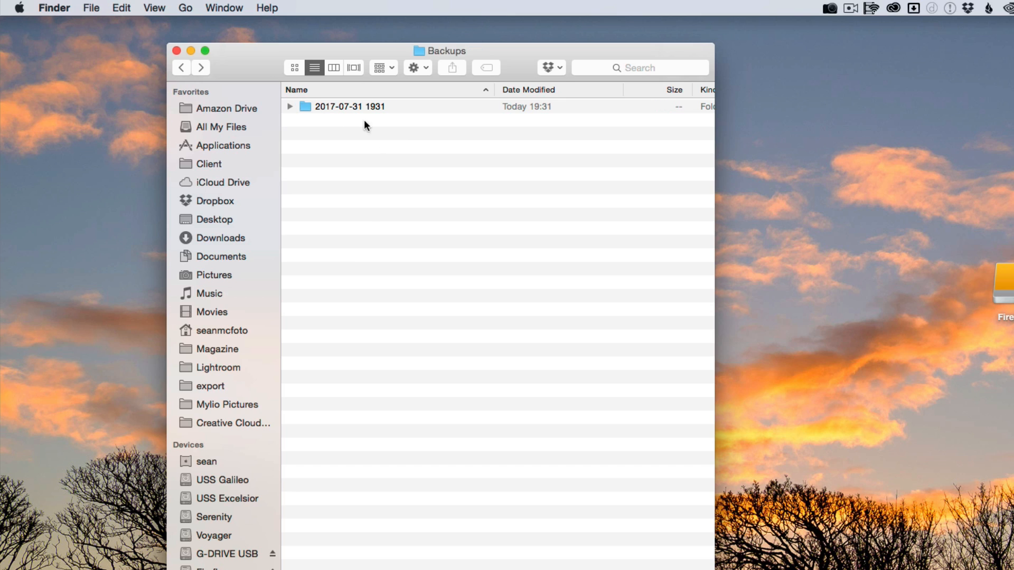
mouse_move(372, 119)
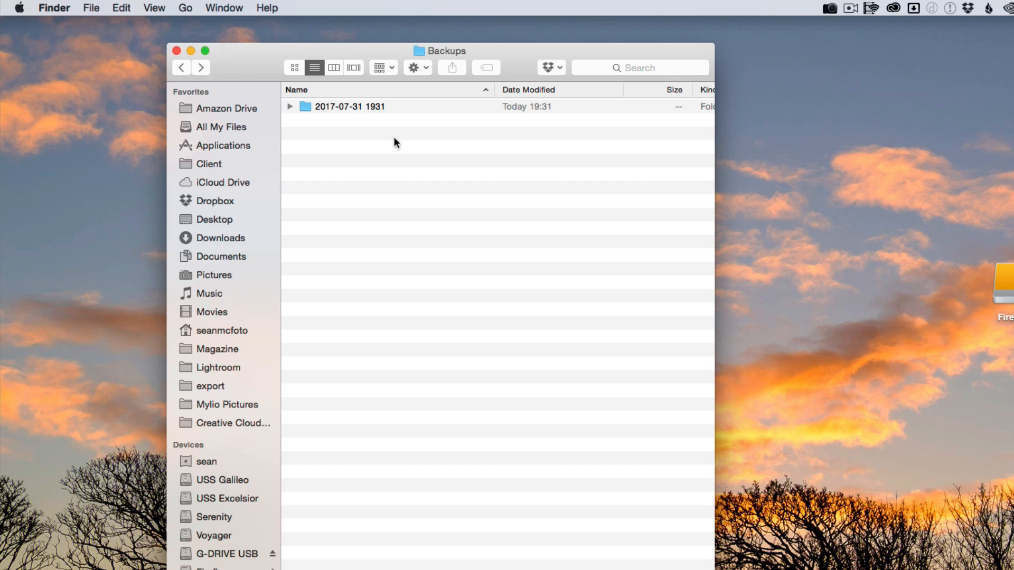
mouse_move(390, 210)
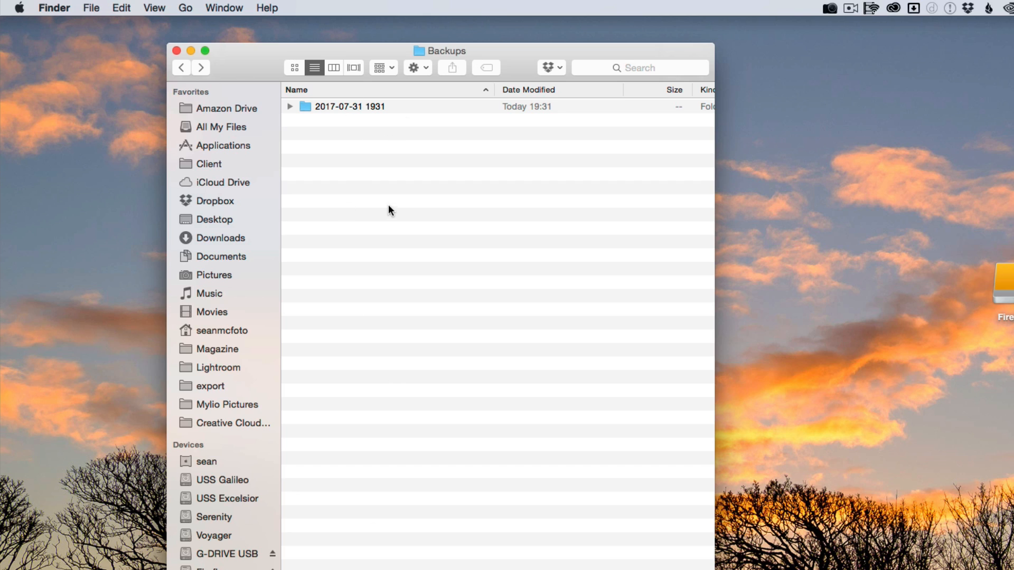
mouse_move(377, 192)
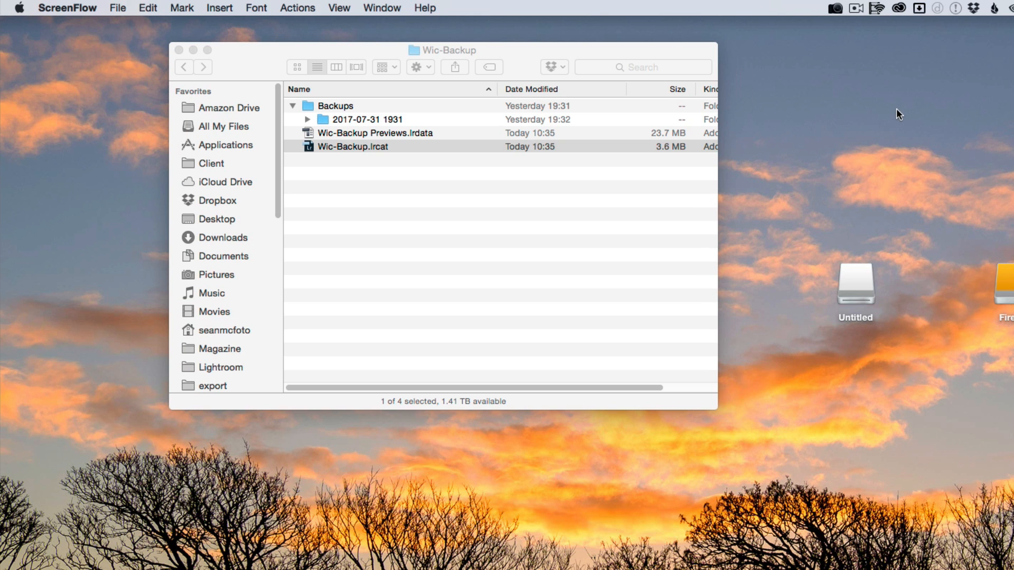
mouse_move(892, 118)
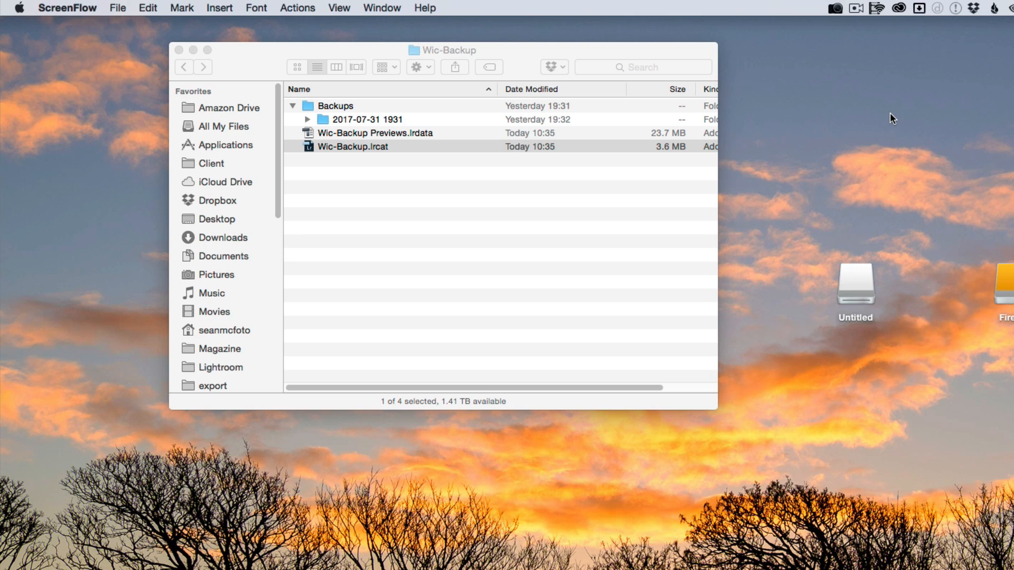
mouse_move(896, 117)
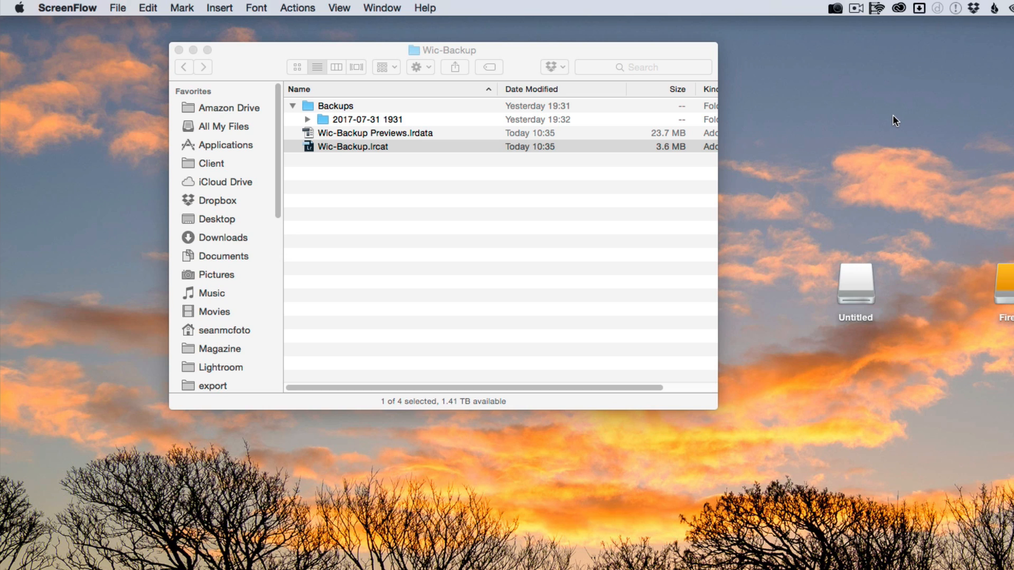
mouse_move(899, 111)
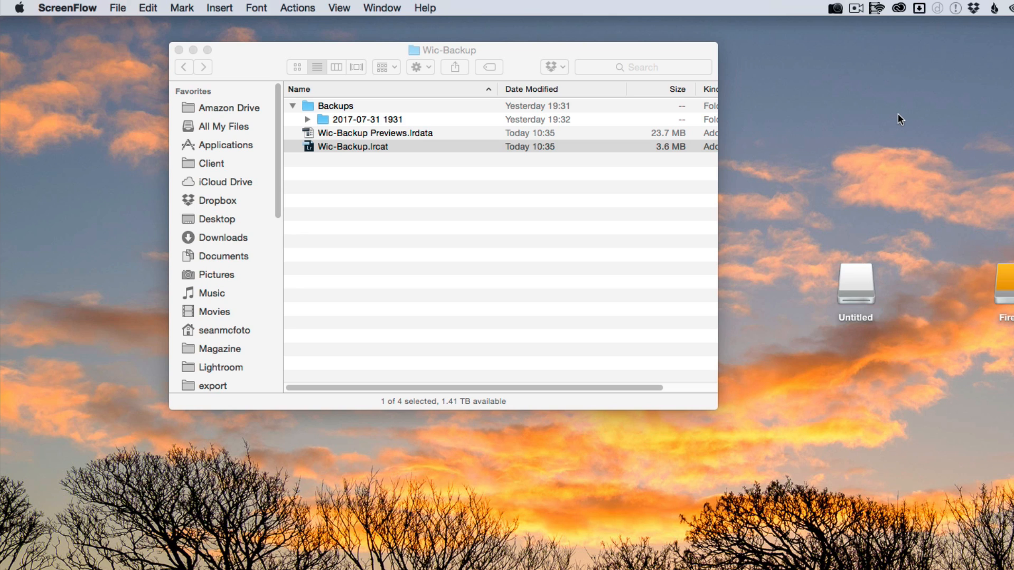
mouse_move(368, 194)
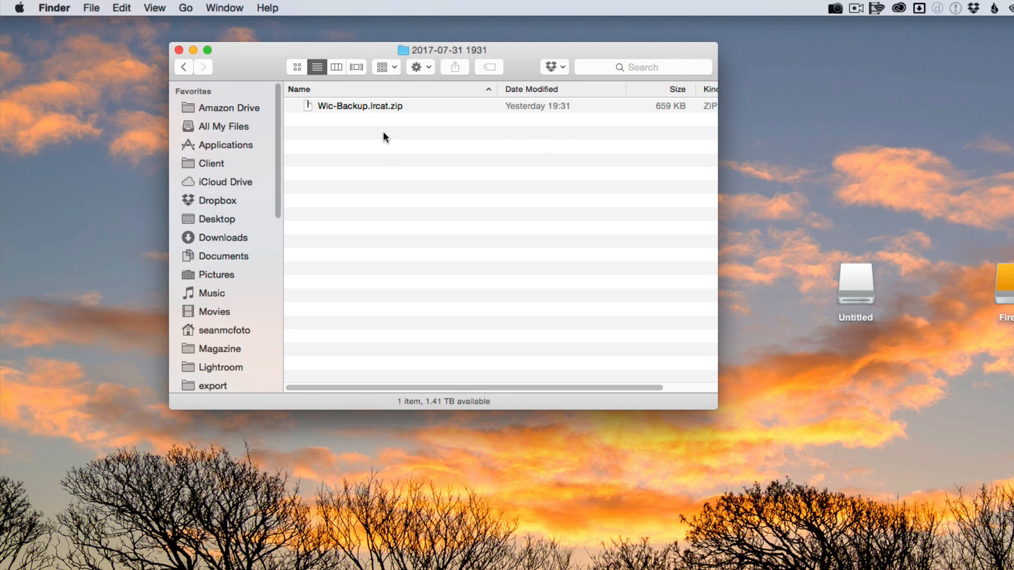
- Unzip Wic-Backup.lrcat.zip in the dated backup folder and select the main Wic-Backup.lrcat in column view
left_click(361, 106)
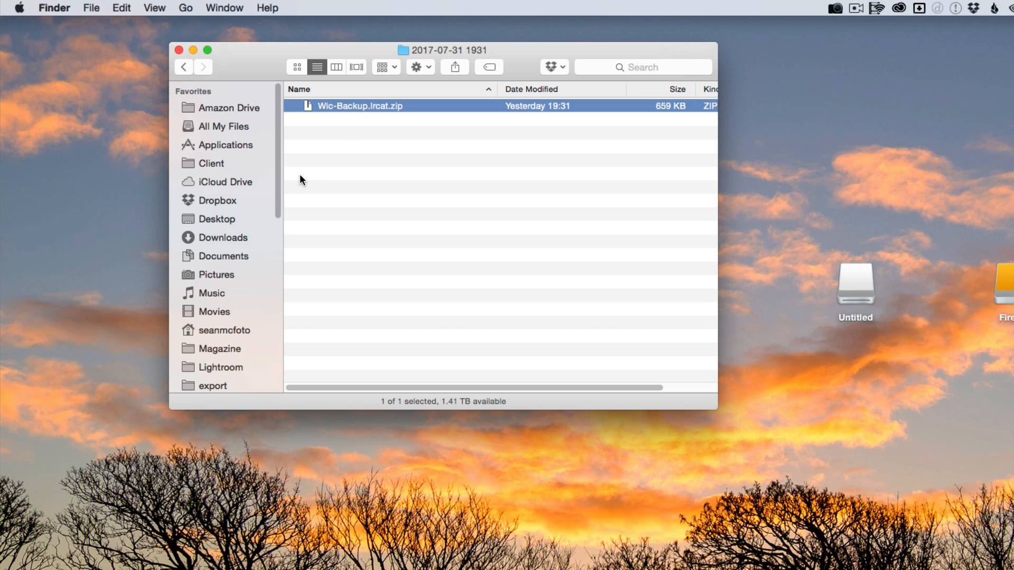
double_click(360, 106)
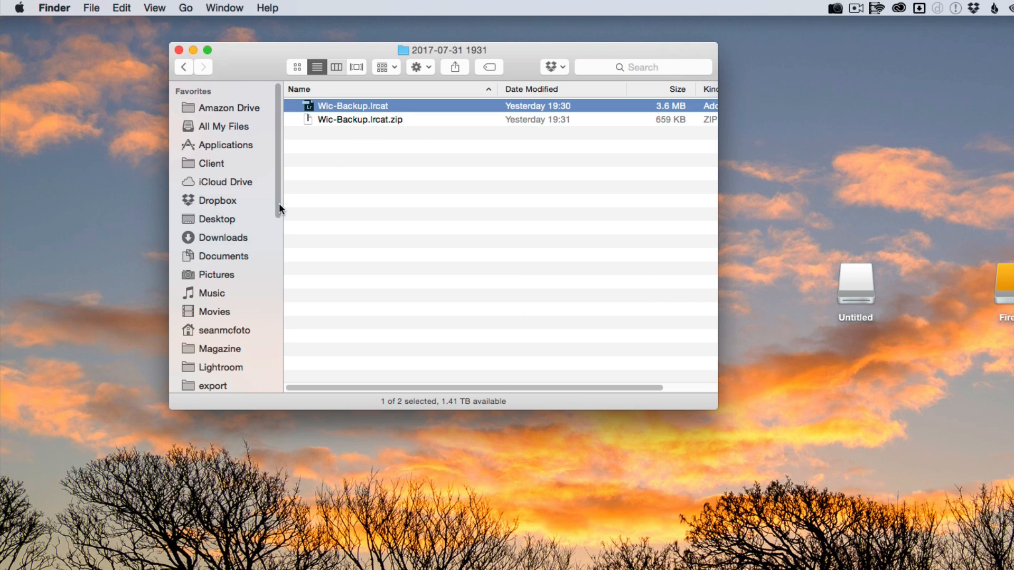
left_click(336, 66)
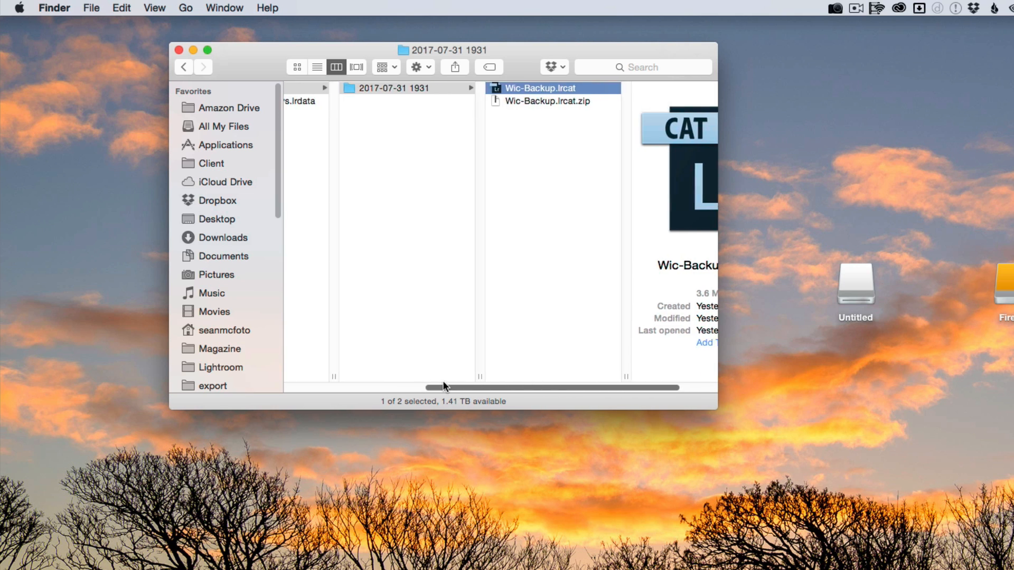
left_click_drag(711, 408, 860, 484)
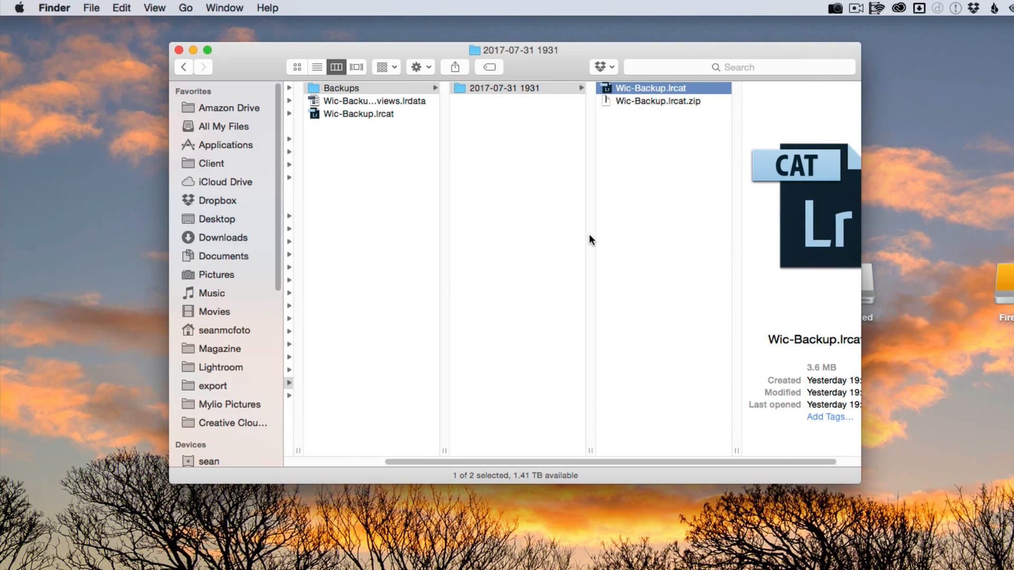
mouse_move(370, 120)
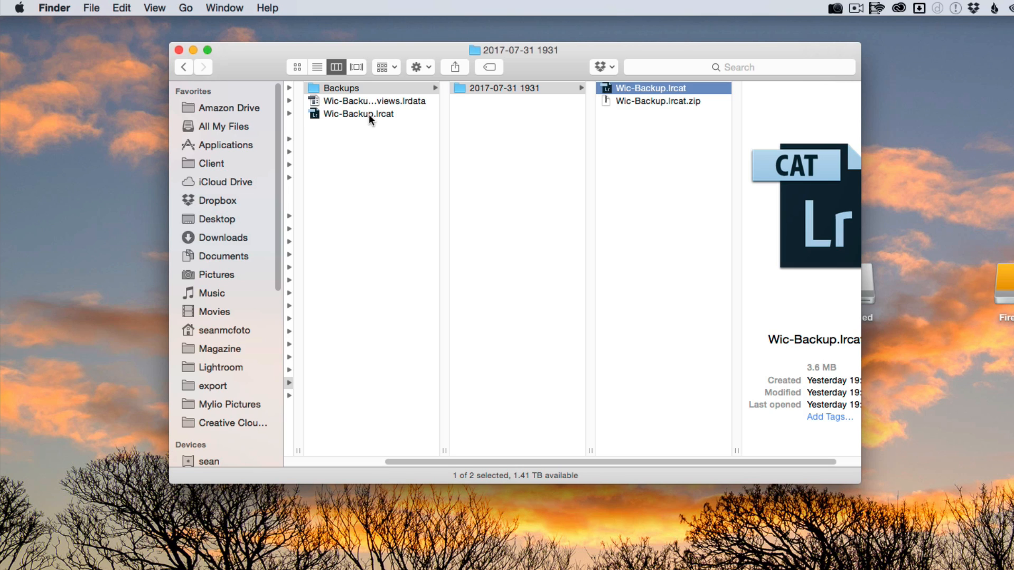
left_click(360, 114)
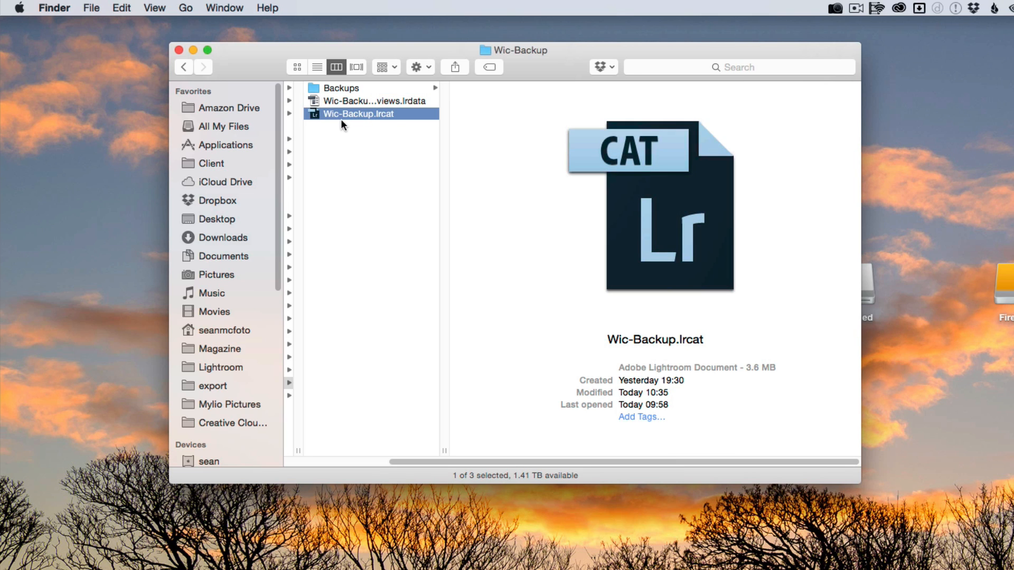
- Rename the corrupted catalog Wic-Backup-old.lrcat, move the restored Wic-Backup.lrcat into Wic-Backup and launch it in Lightroom
left_click(359, 114)
type("-old")
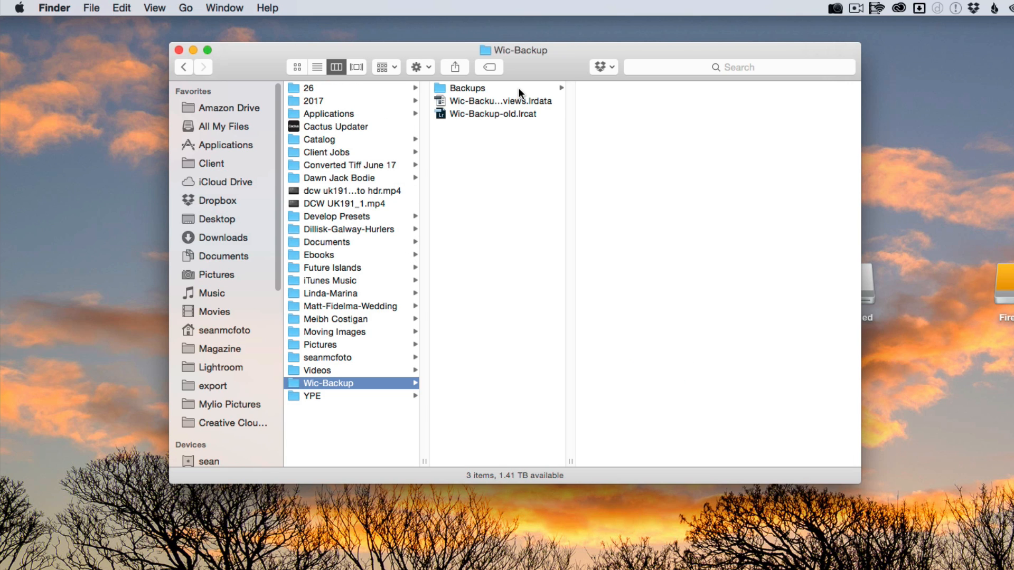
left_click(467, 87)
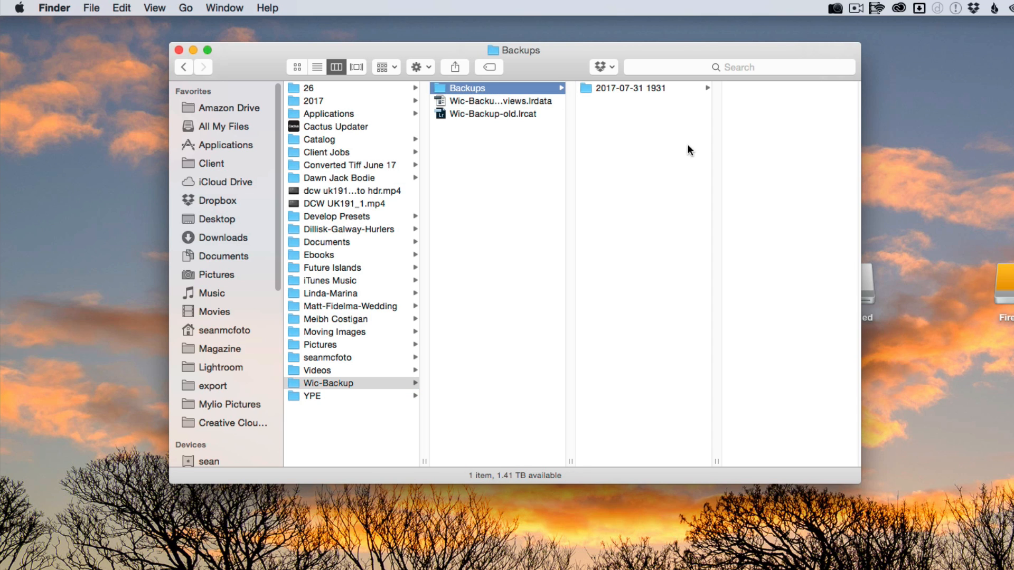
left_click(630, 88)
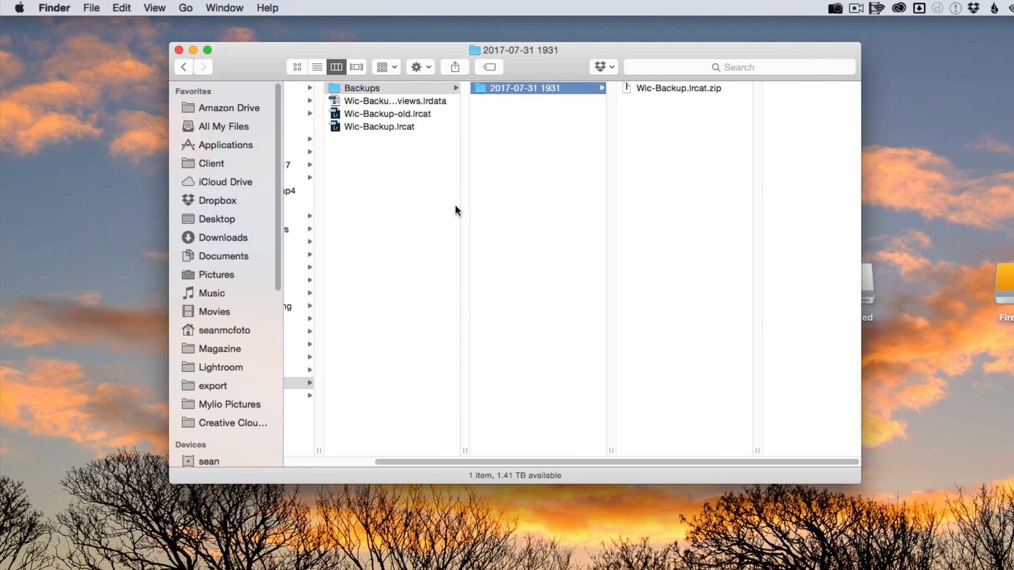
mouse_move(364, 140)
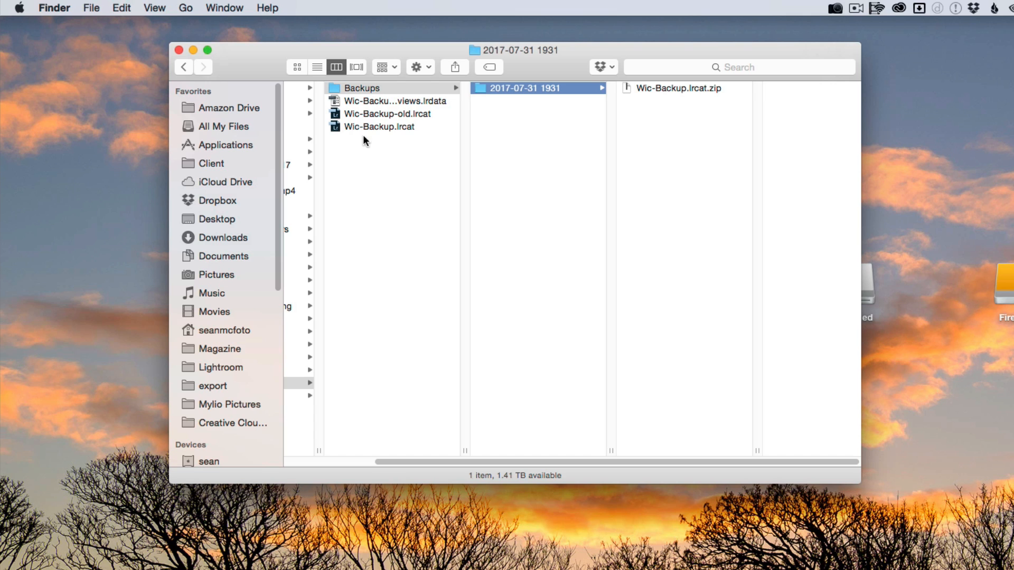
left_click(379, 126)
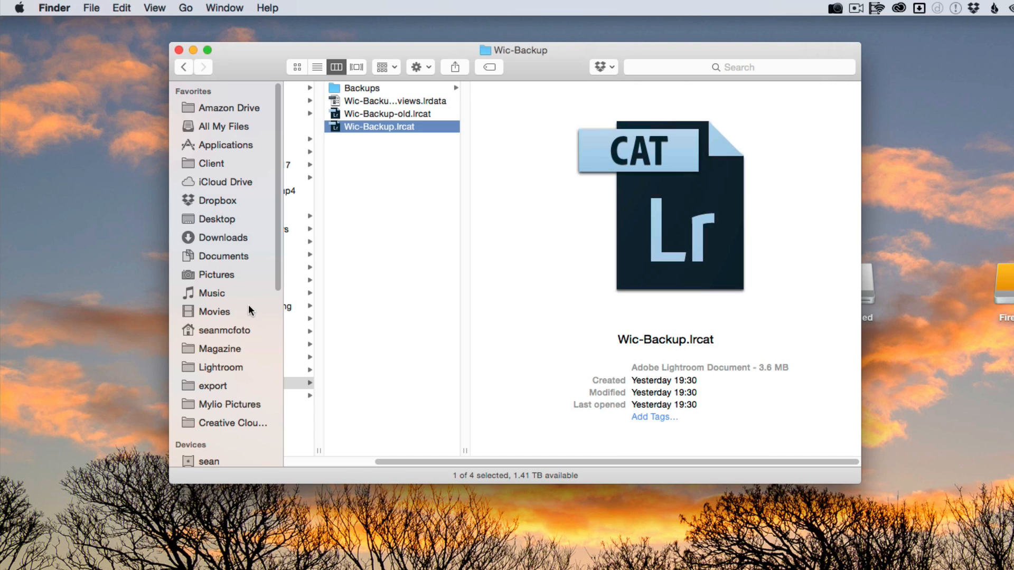
mouse_move(414, 221)
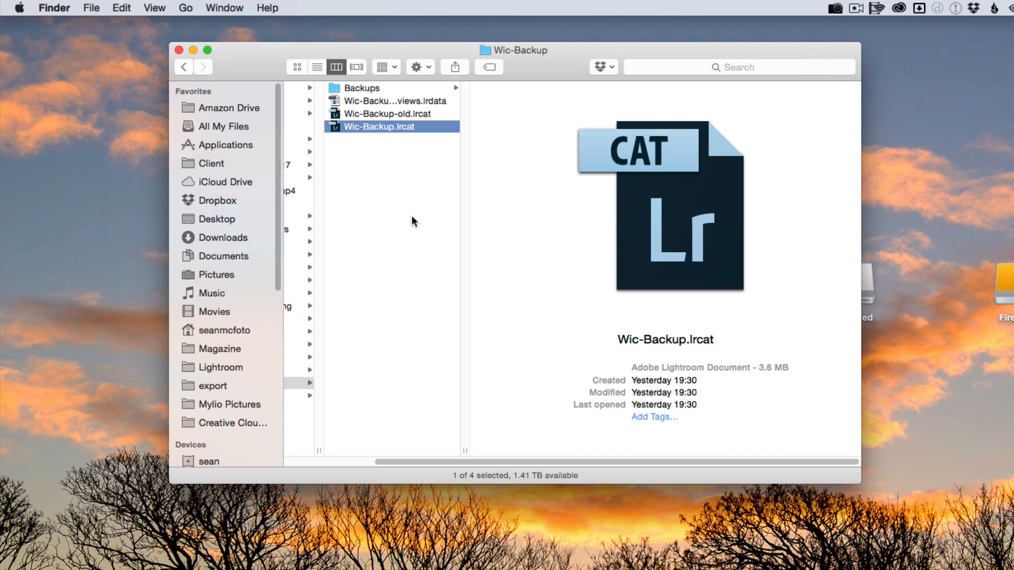
double_click(378, 126)
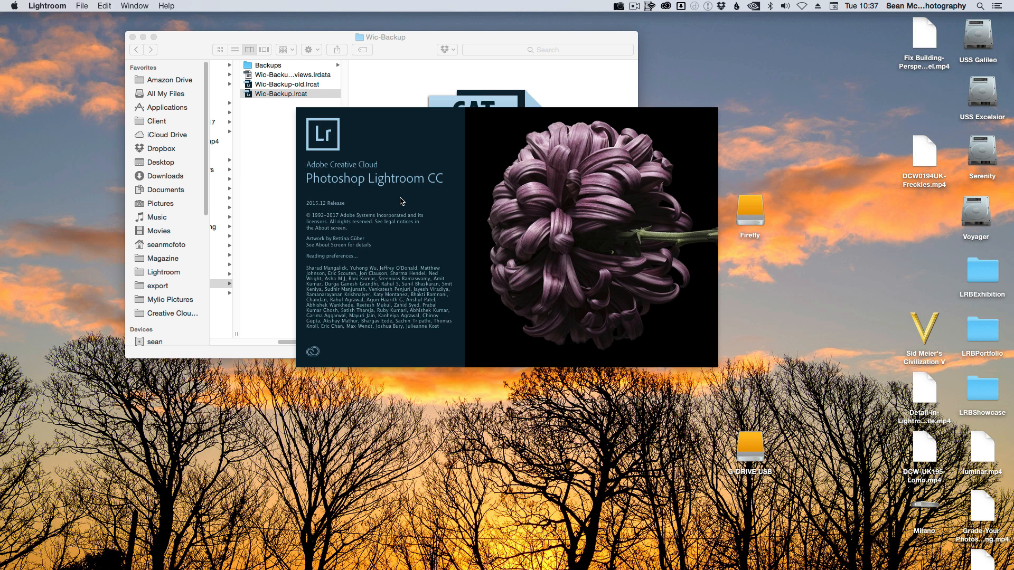